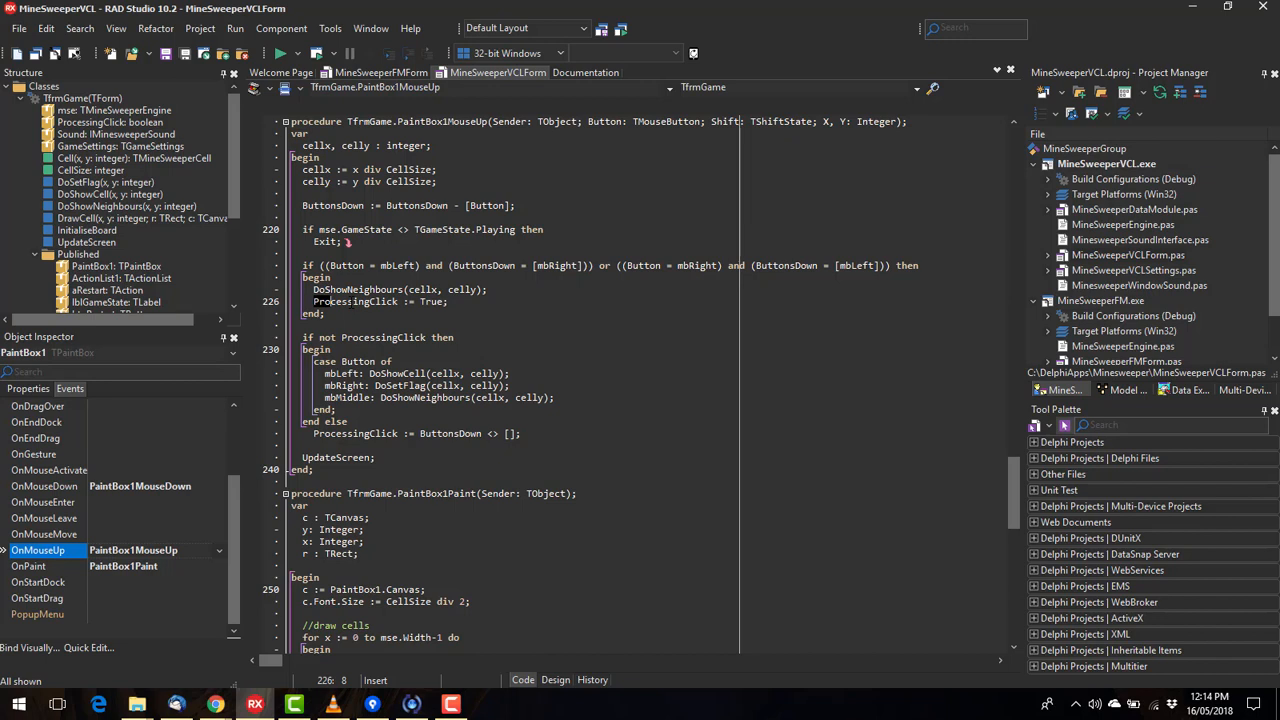
Step: Review PaintBox1MouseUp in MineSweeperVCLForm, then view the TMineSweeperEngine class declaration
click(410, 301)
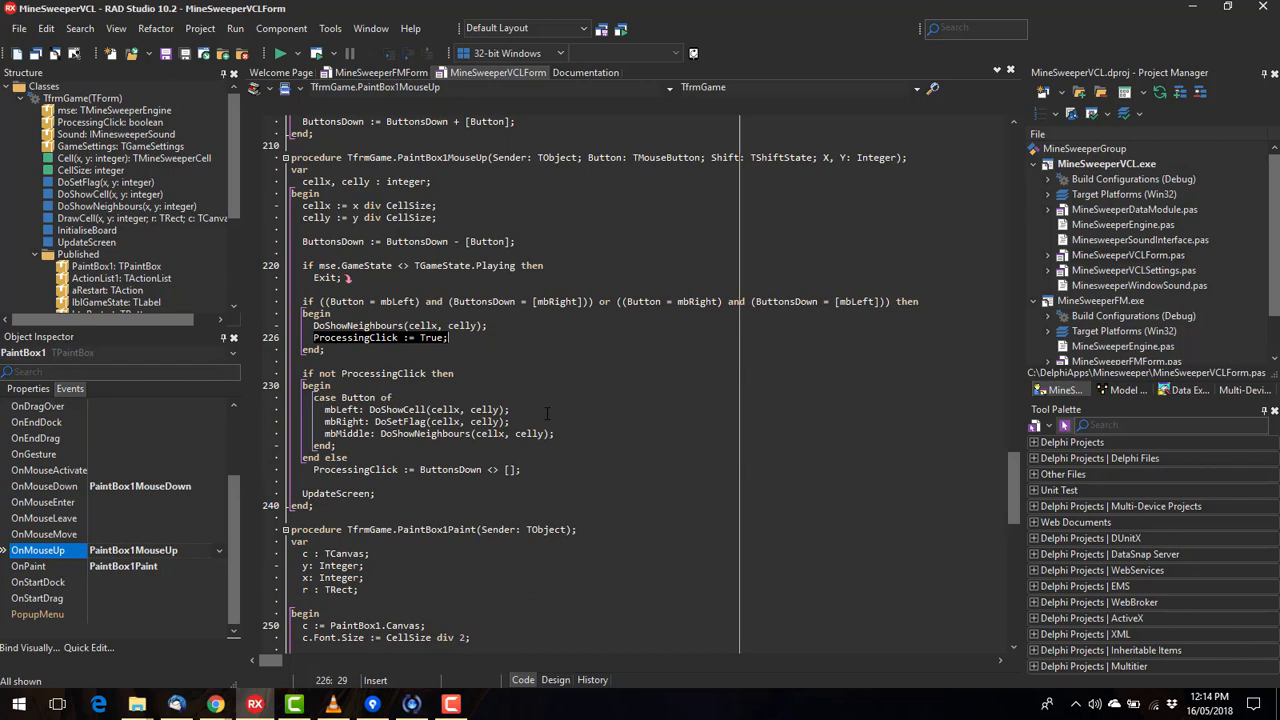
scroll(down, 3)
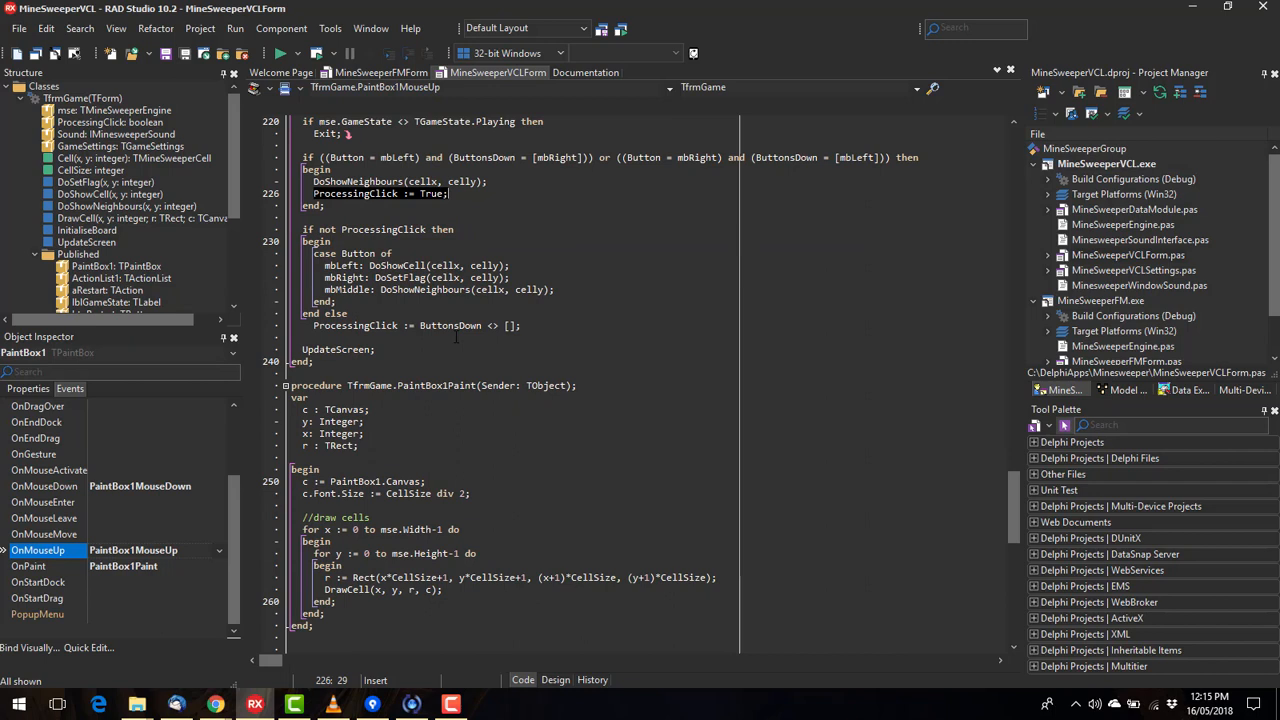
scroll(down, 3)
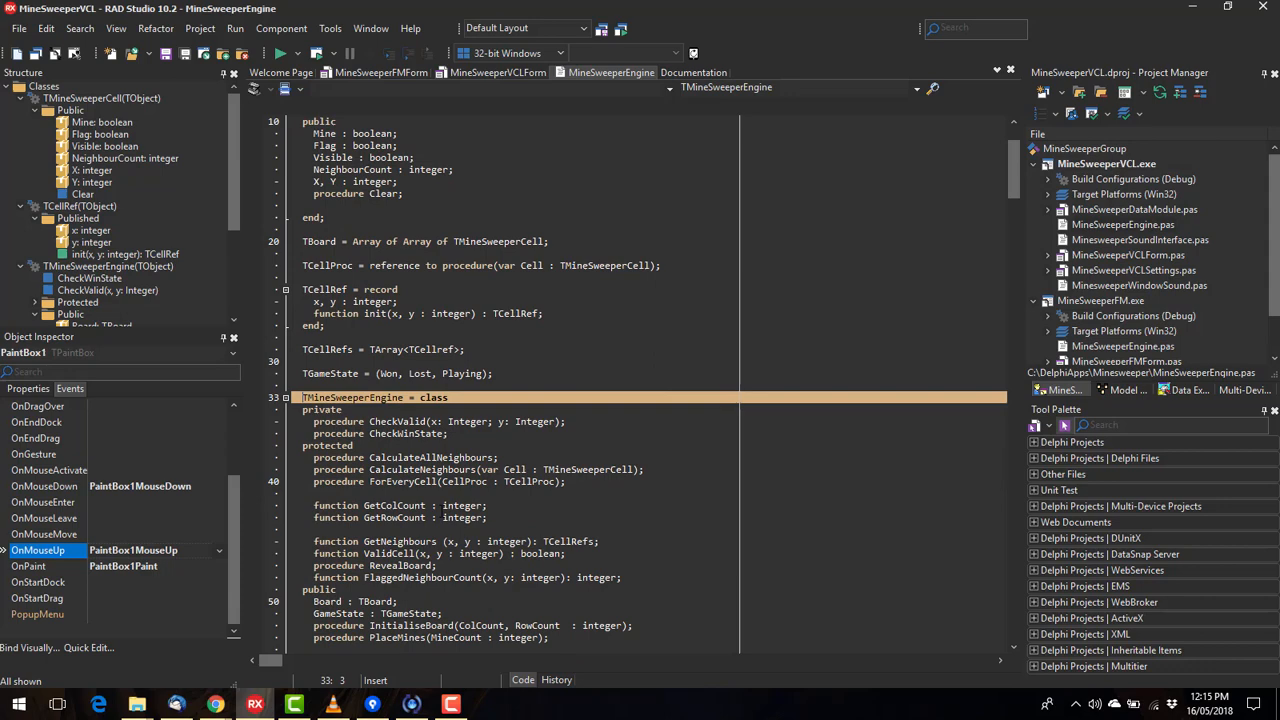
Step: Scroll to TMineSweeperEngine.ShowNeighbours and activate MineSweeperFM.exe in Project Manager
scroll(down, 3)
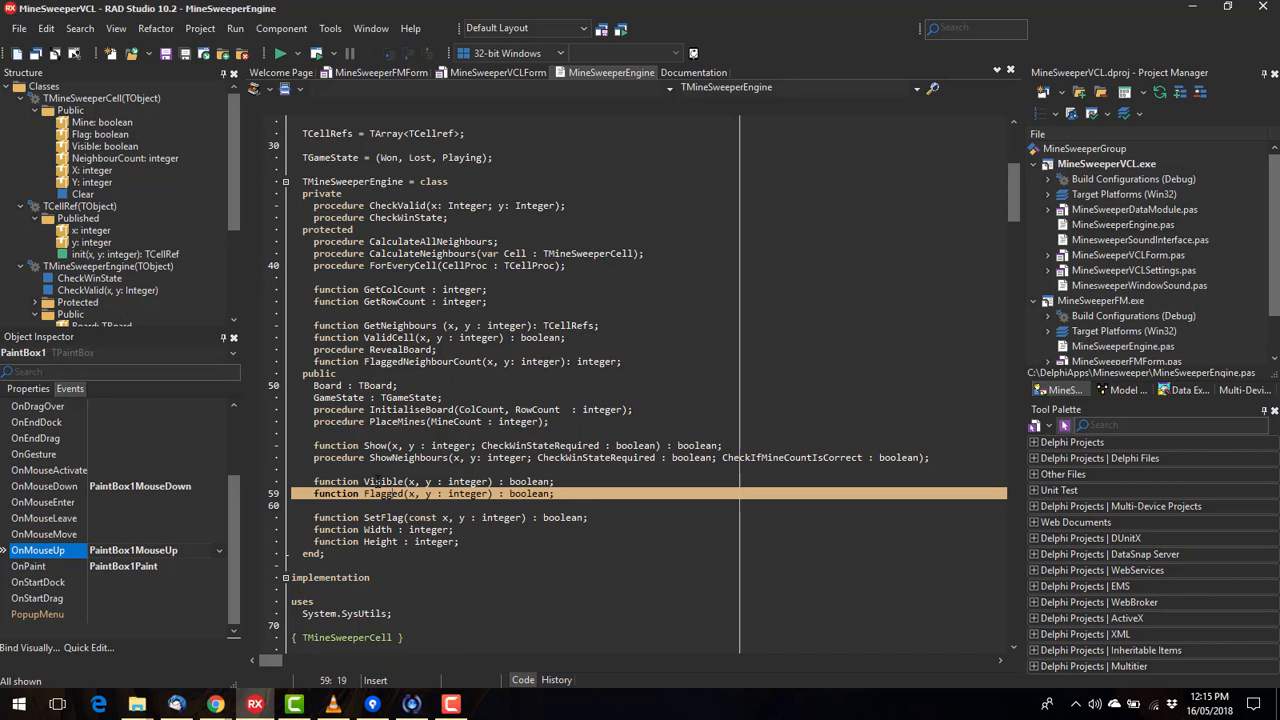
click(400, 457)
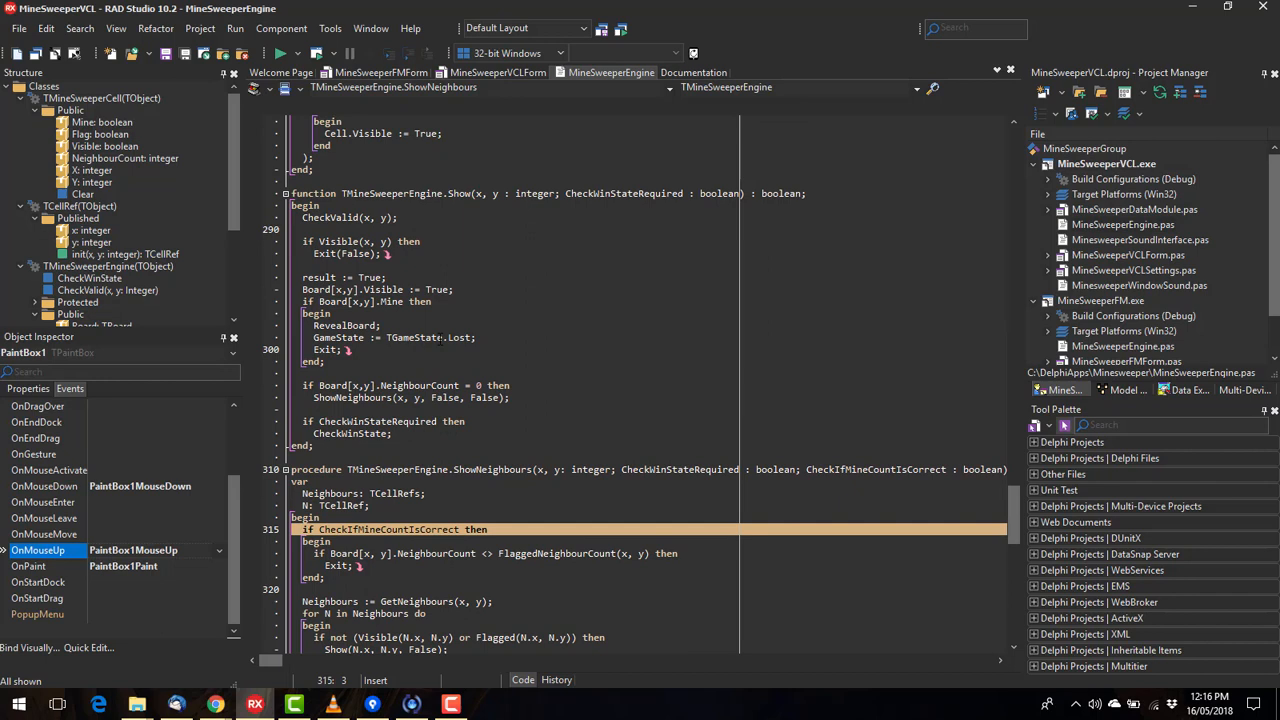
mouse_move(1160, 400)
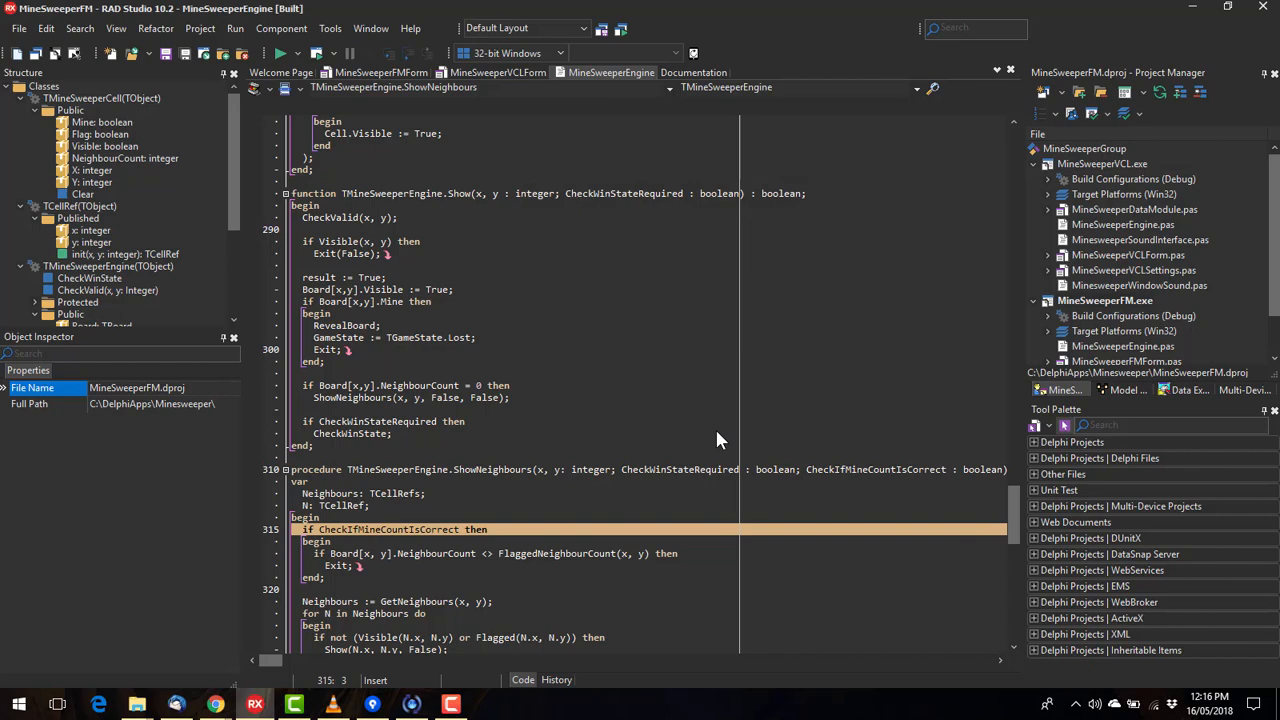
Step: Launch the FireMonkey Minesweeper game and reveal a cell
click(280, 53)
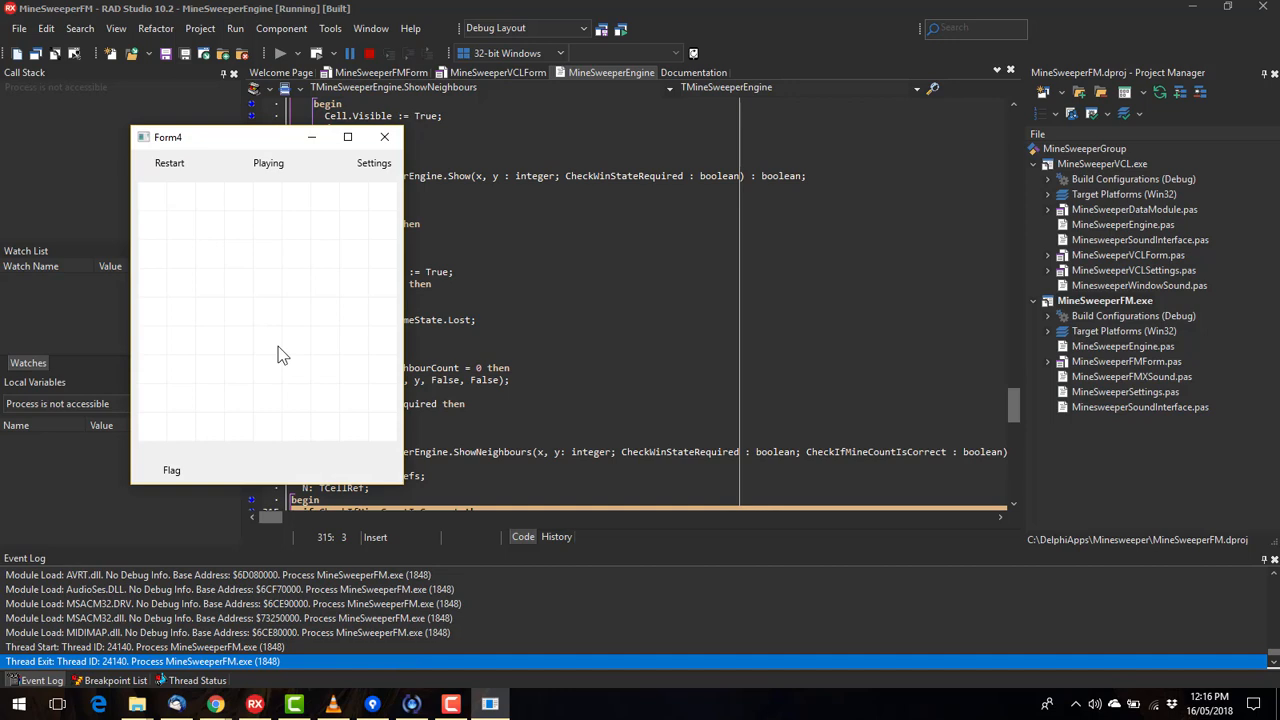
click(267, 398)
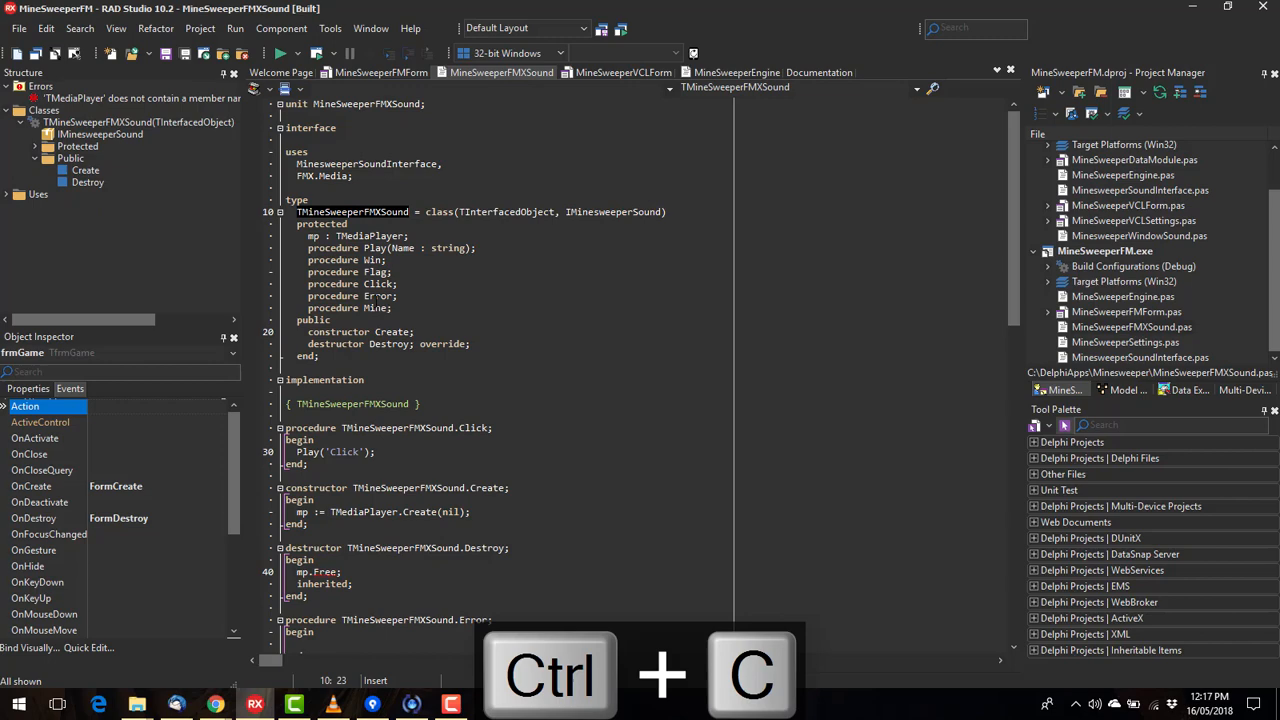
Step: Run MineSweeperFM from its form unit, continue past the EMediaException, and play to a loss
click(380, 72)
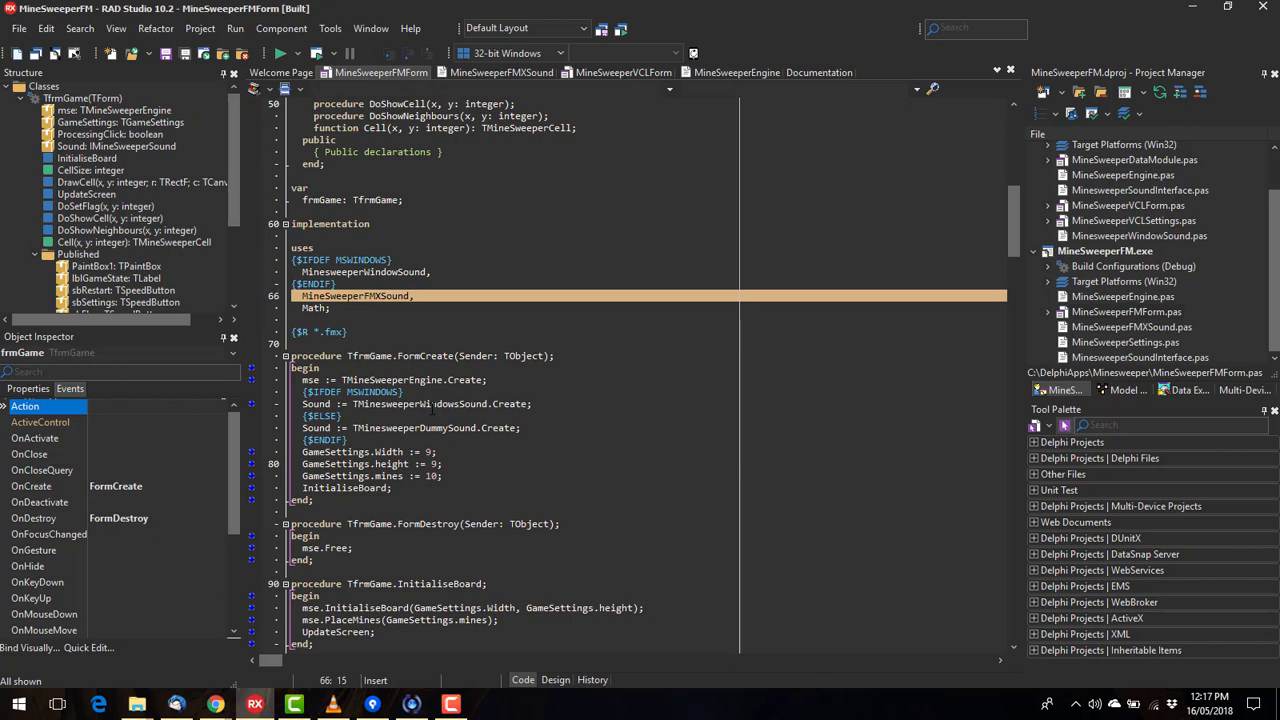
key(ctrl+v)
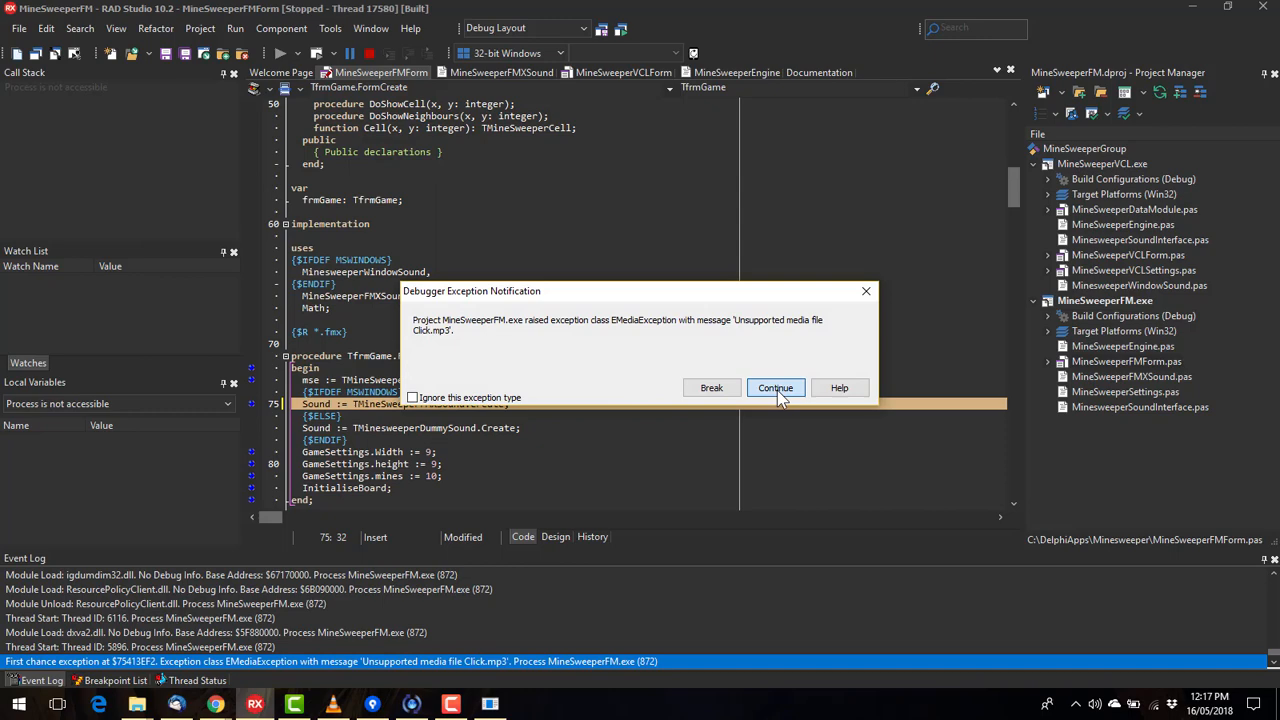
click(775, 387)
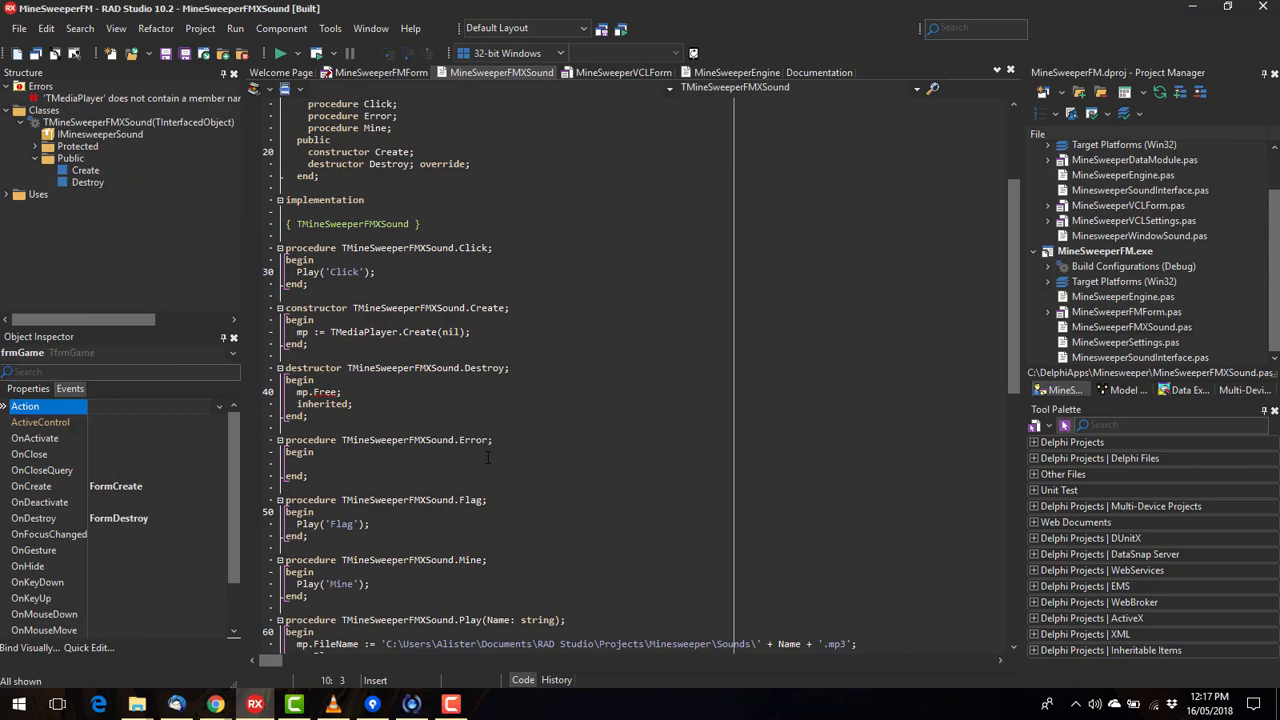
key(ctrl+c)
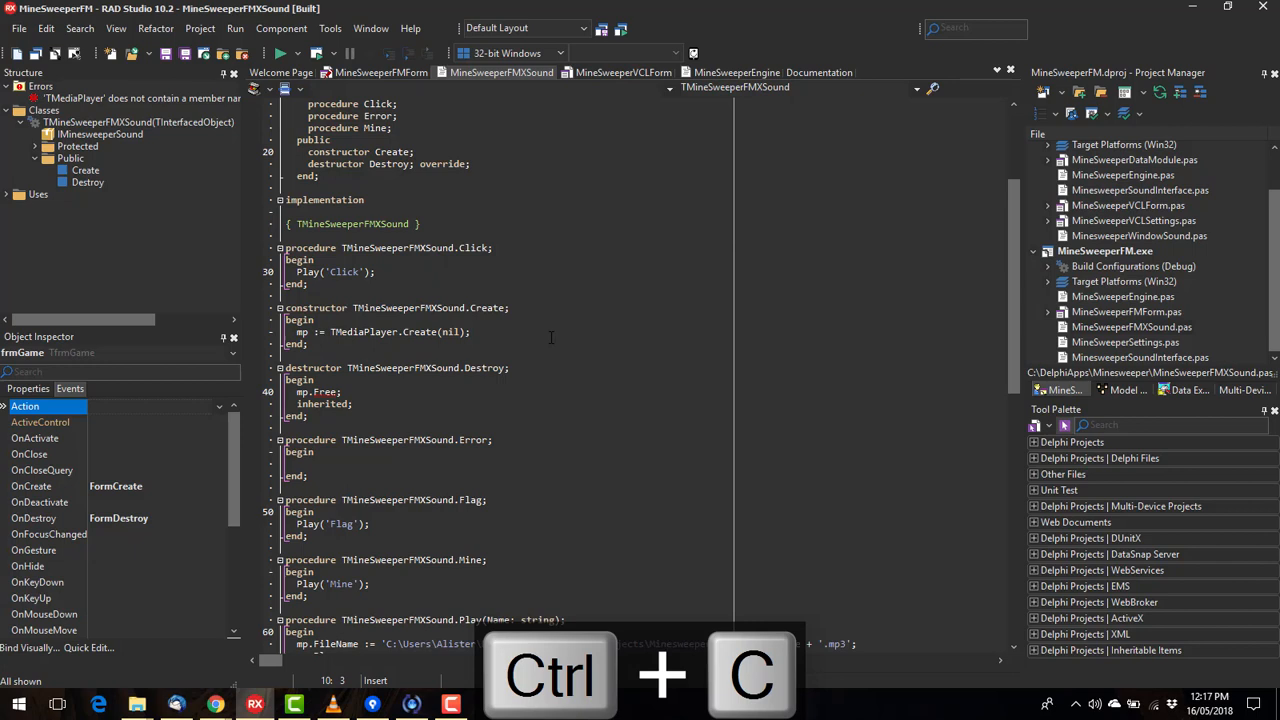
key(ctrl+v)
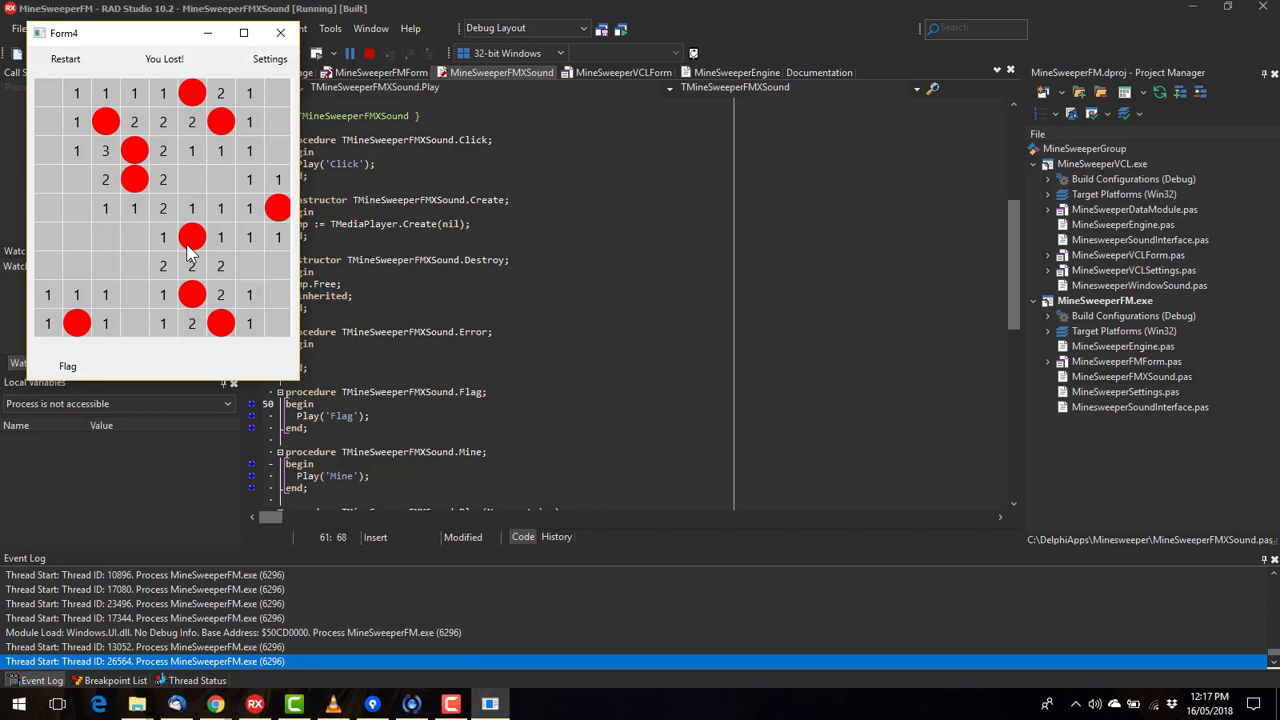
Step: Restart the running Form4 game for a fresh round
click(65, 58)
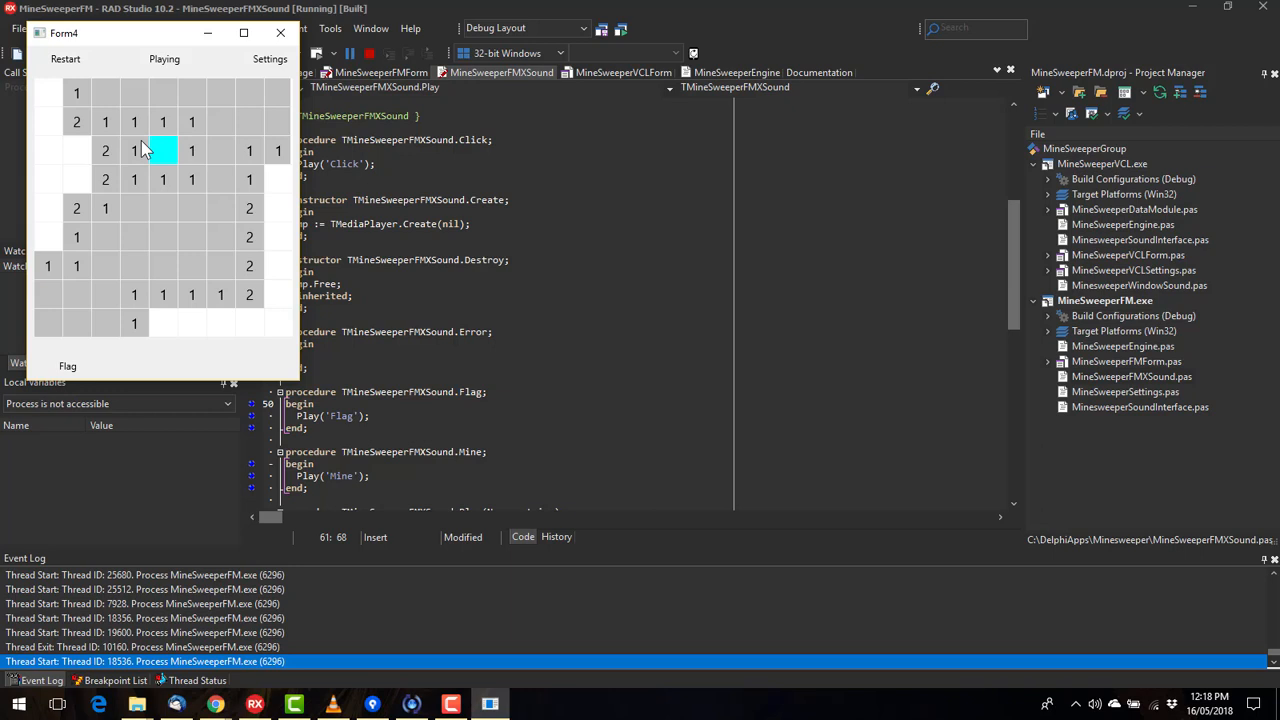
mouse_move(118, 130)
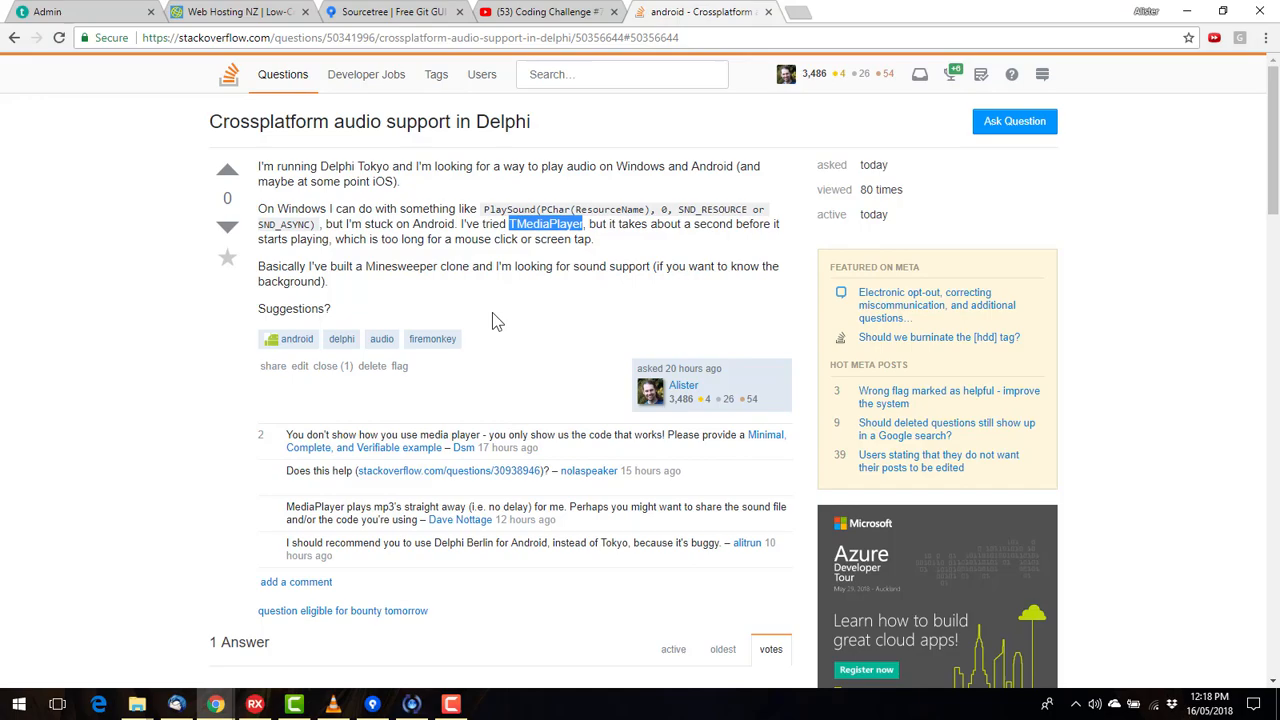
Step: Expand the cross-platform audio question's vote count to show +2 and −2
scroll(down, 3)
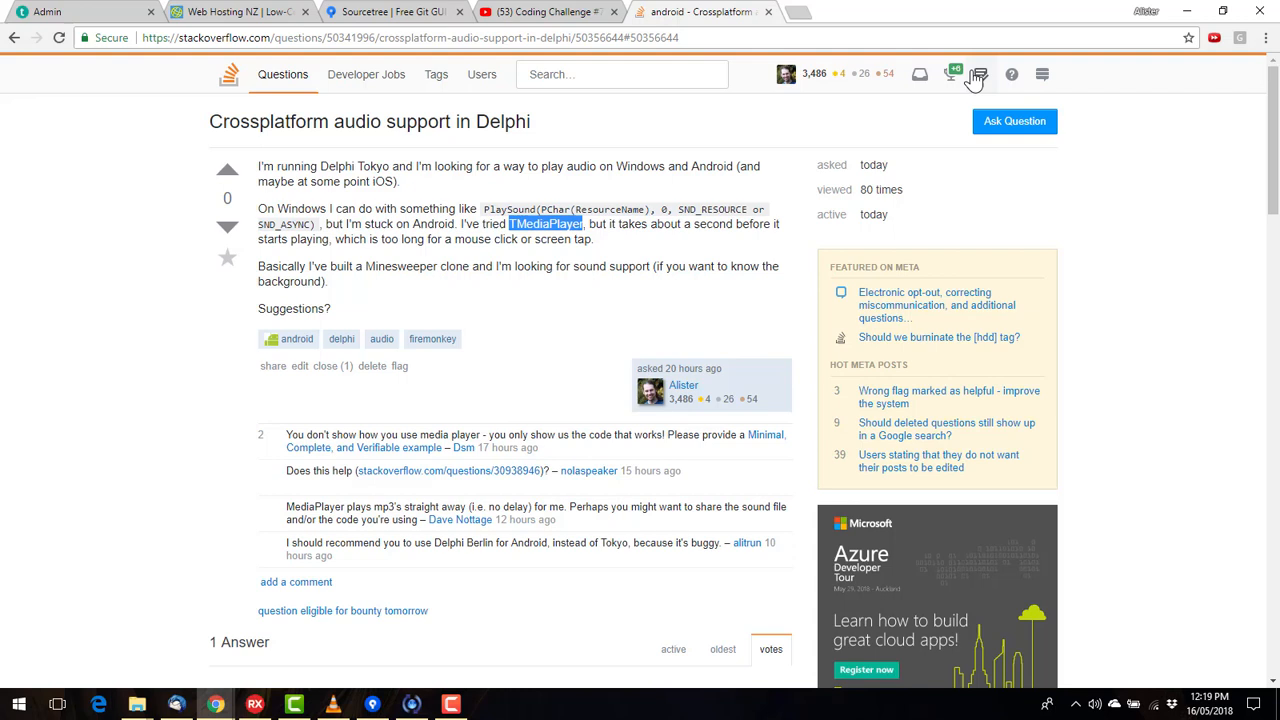
click(227, 168)
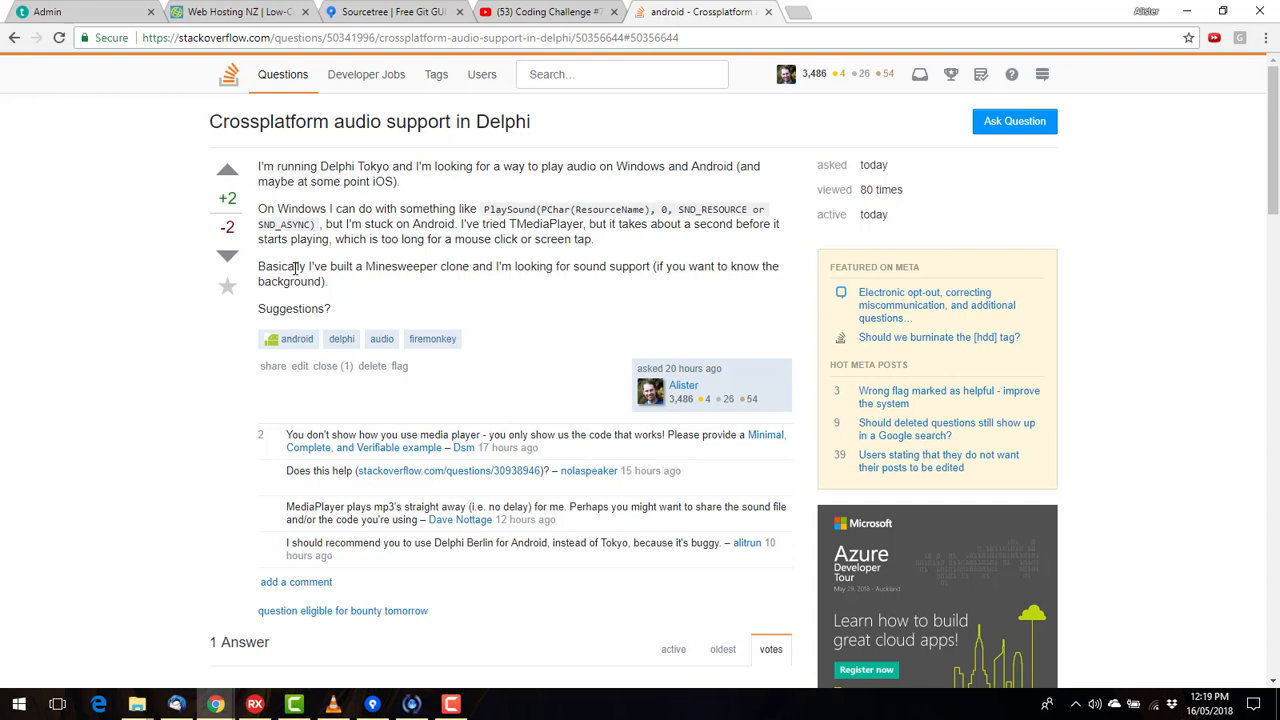
mouse_move(553, 560)
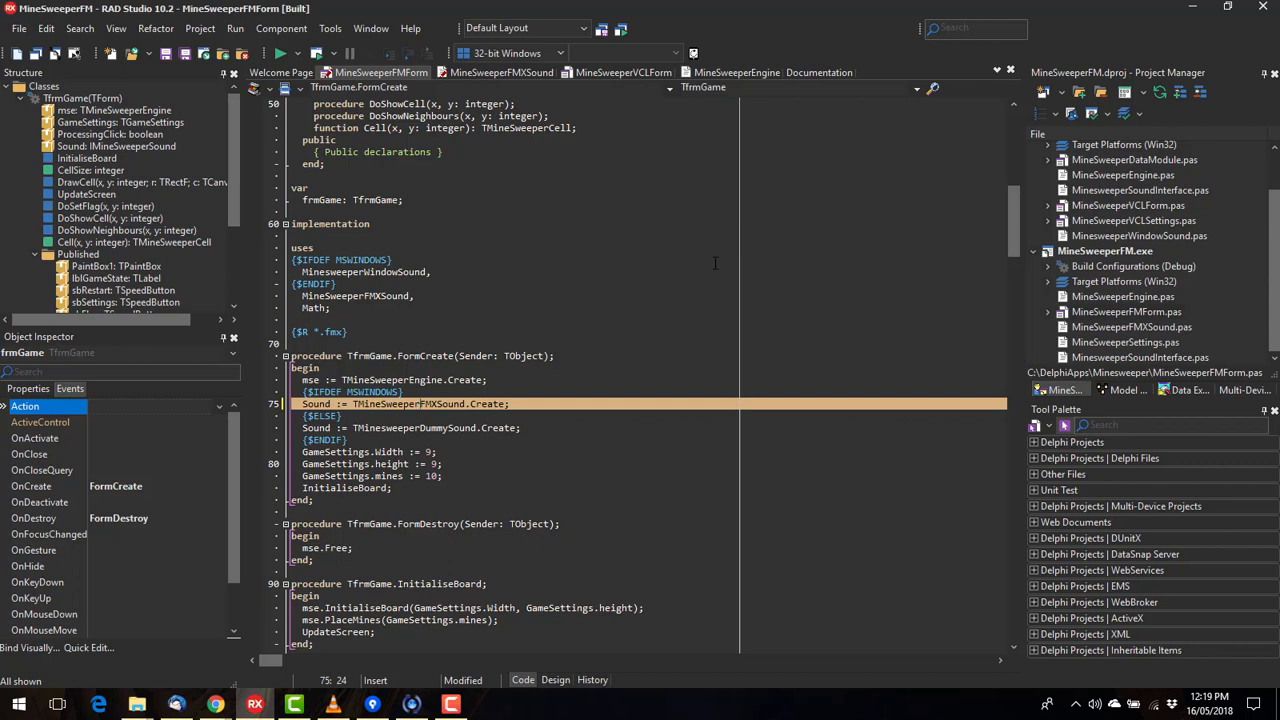
scroll(down, 3)
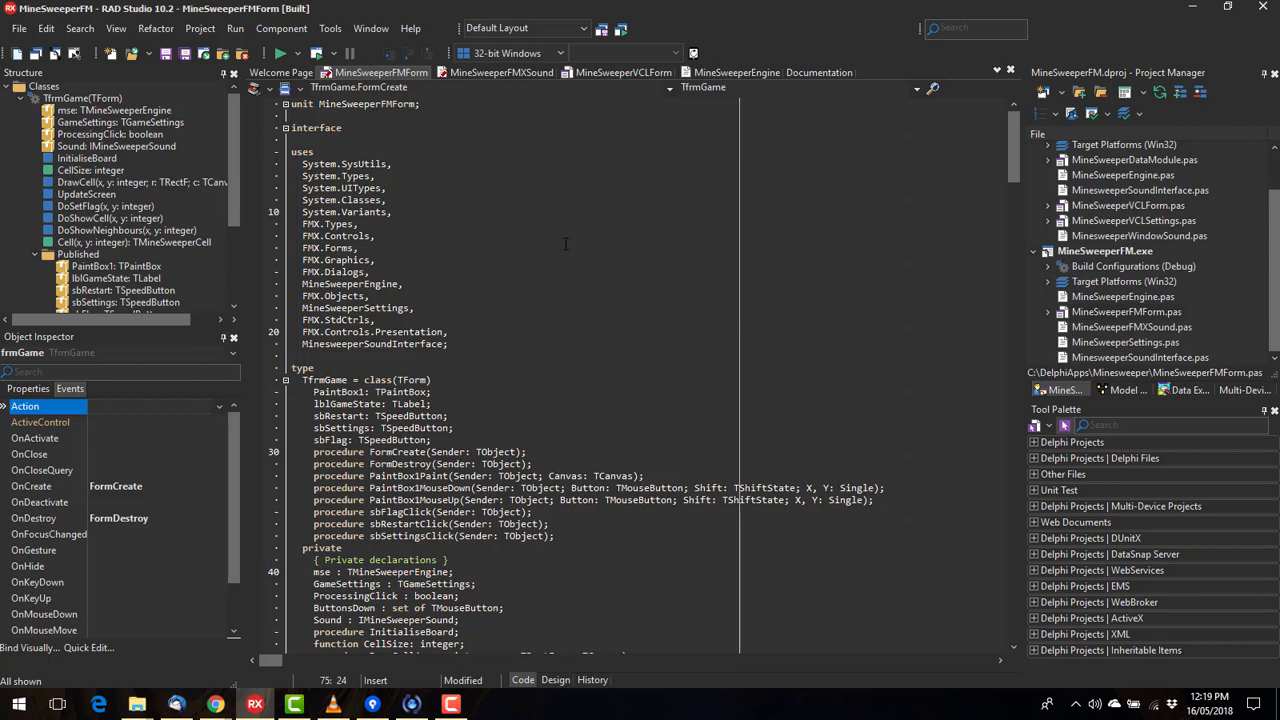
mouse_move(541, 201)
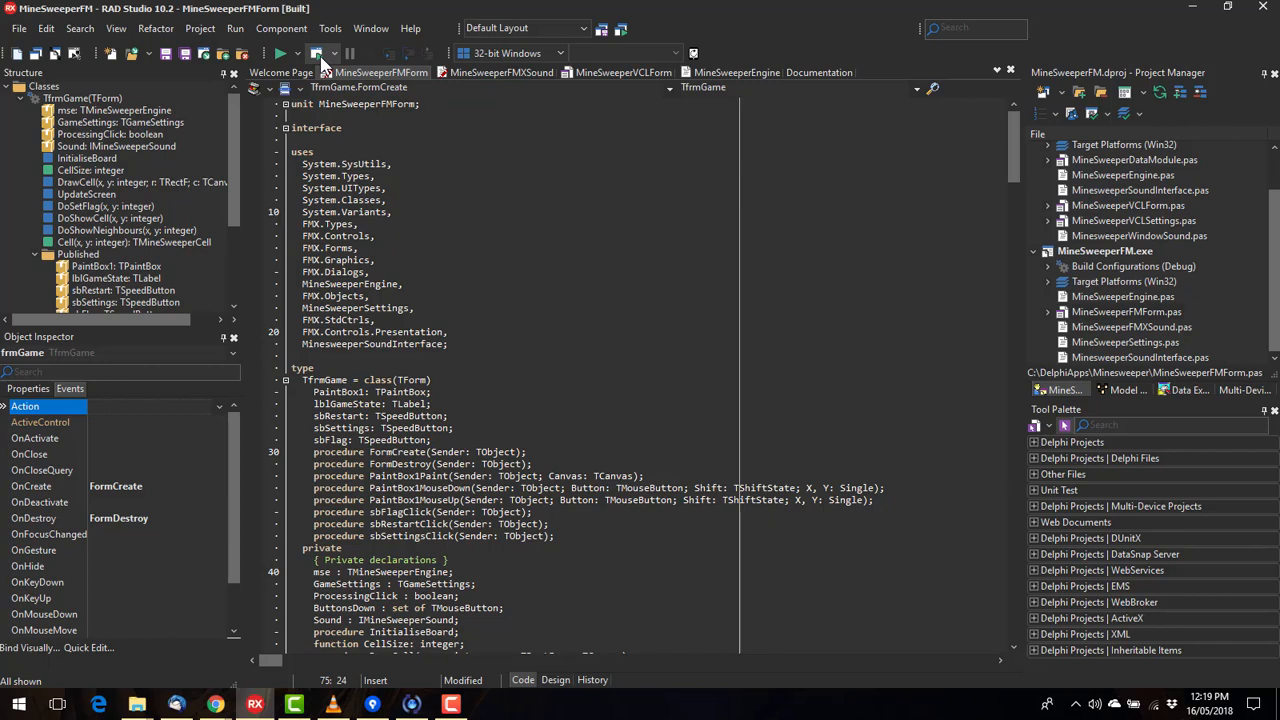
click(280, 53)
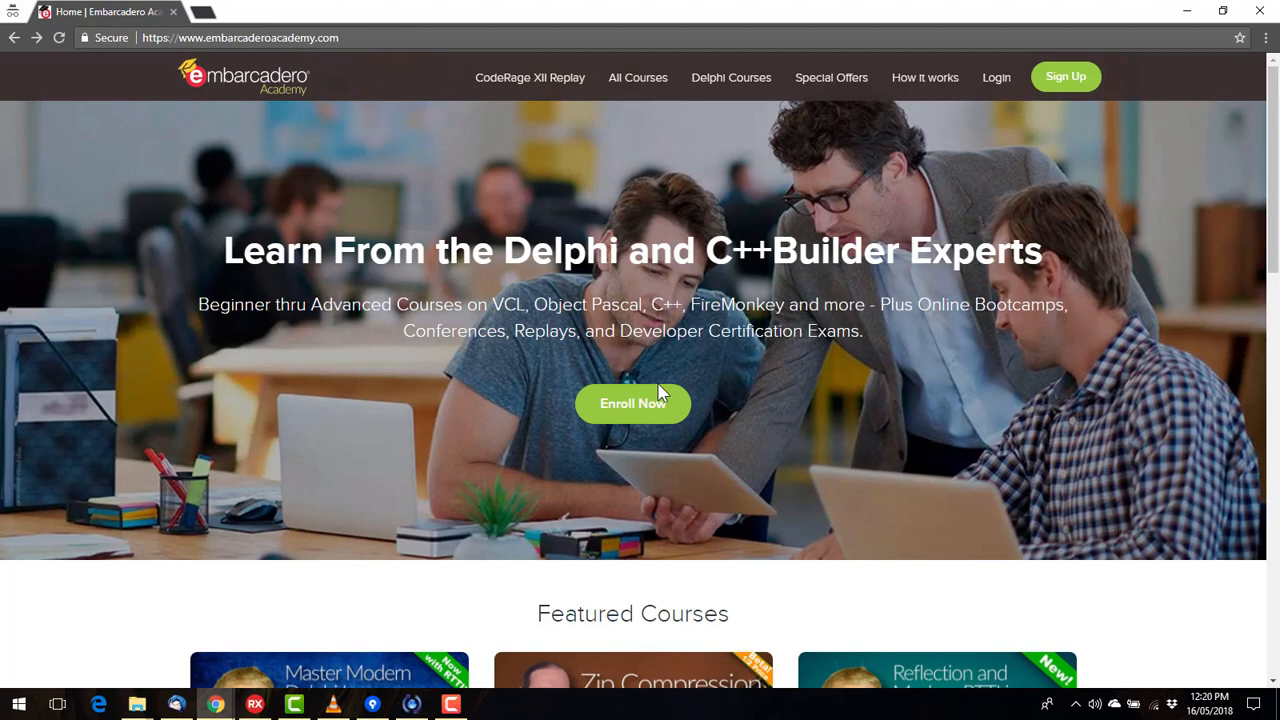
scroll(down, 3)
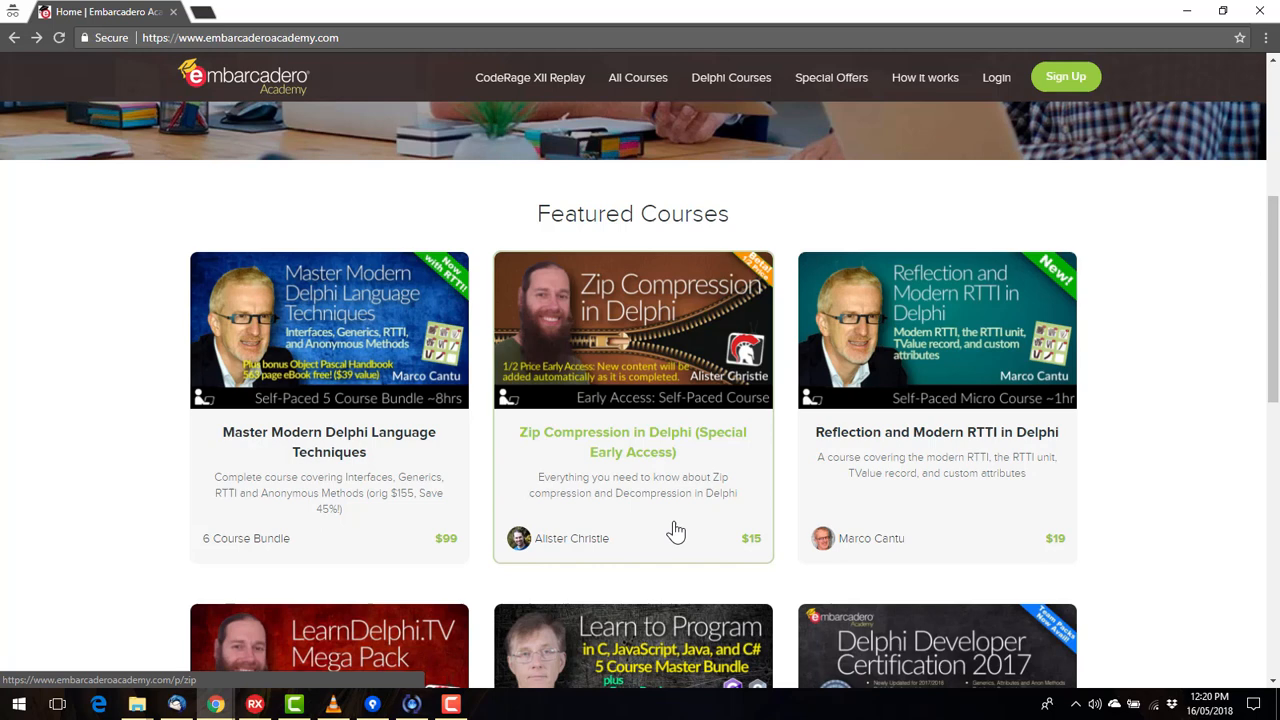
mouse_move(628, 330)
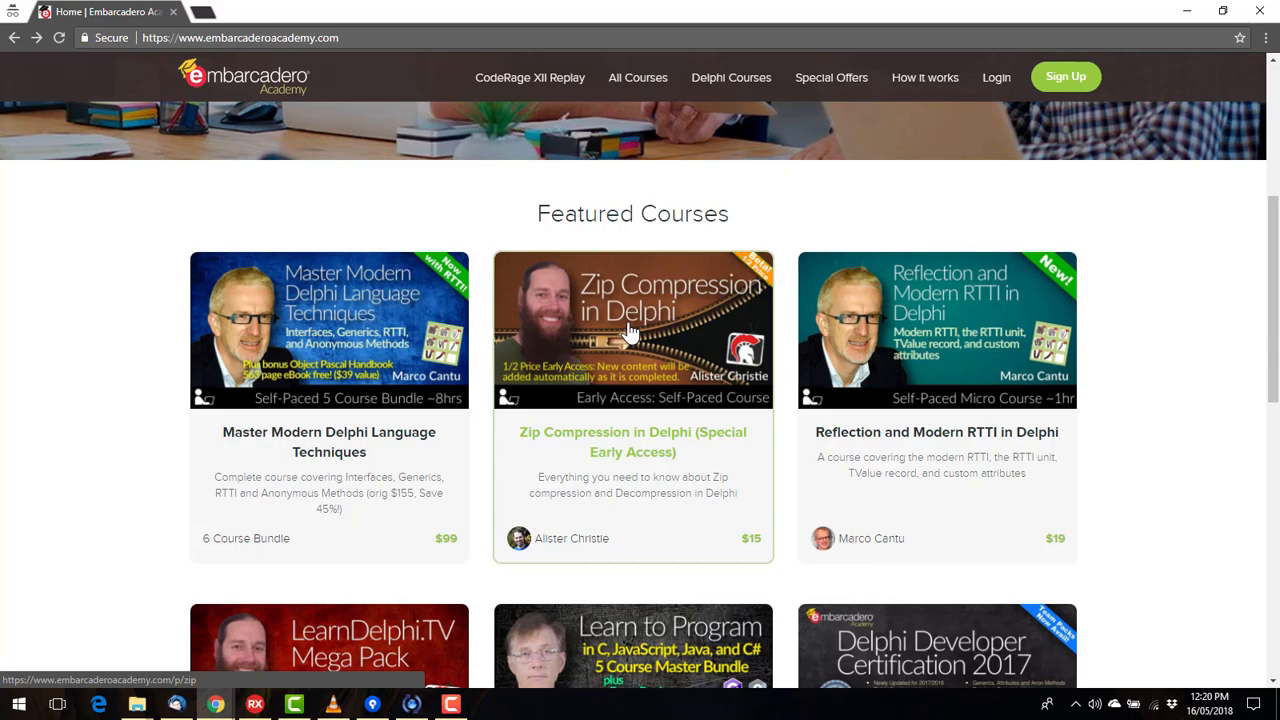
Step: Open the Zip Compression in Delphi course and browse its curriculum, FAQ and instructor sections
click(632, 330)
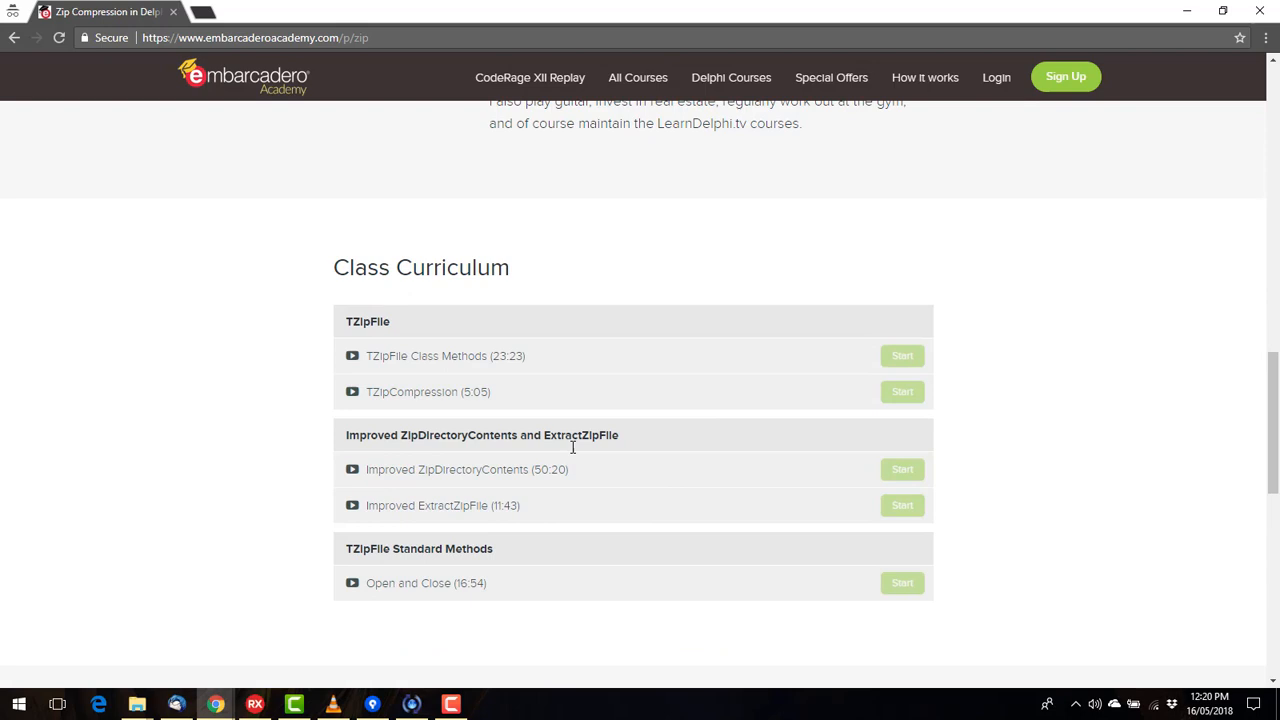
mouse_move(955, 347)
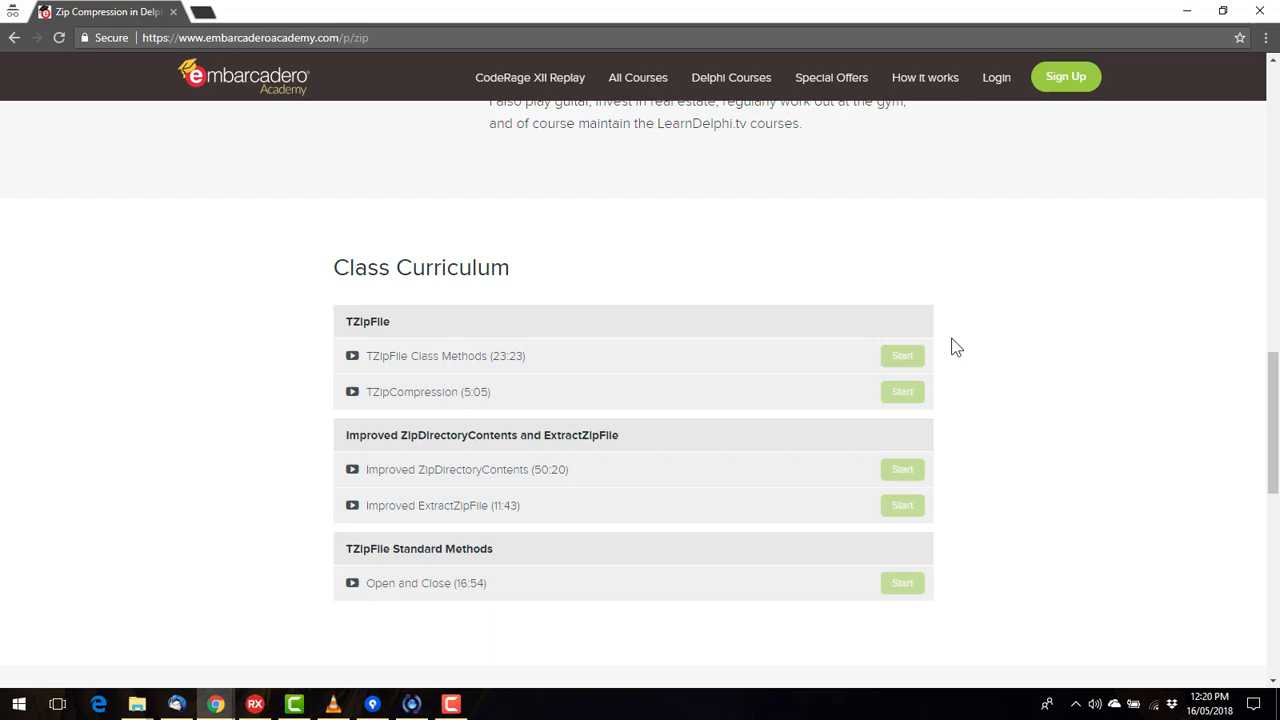
scroll(down, 3)
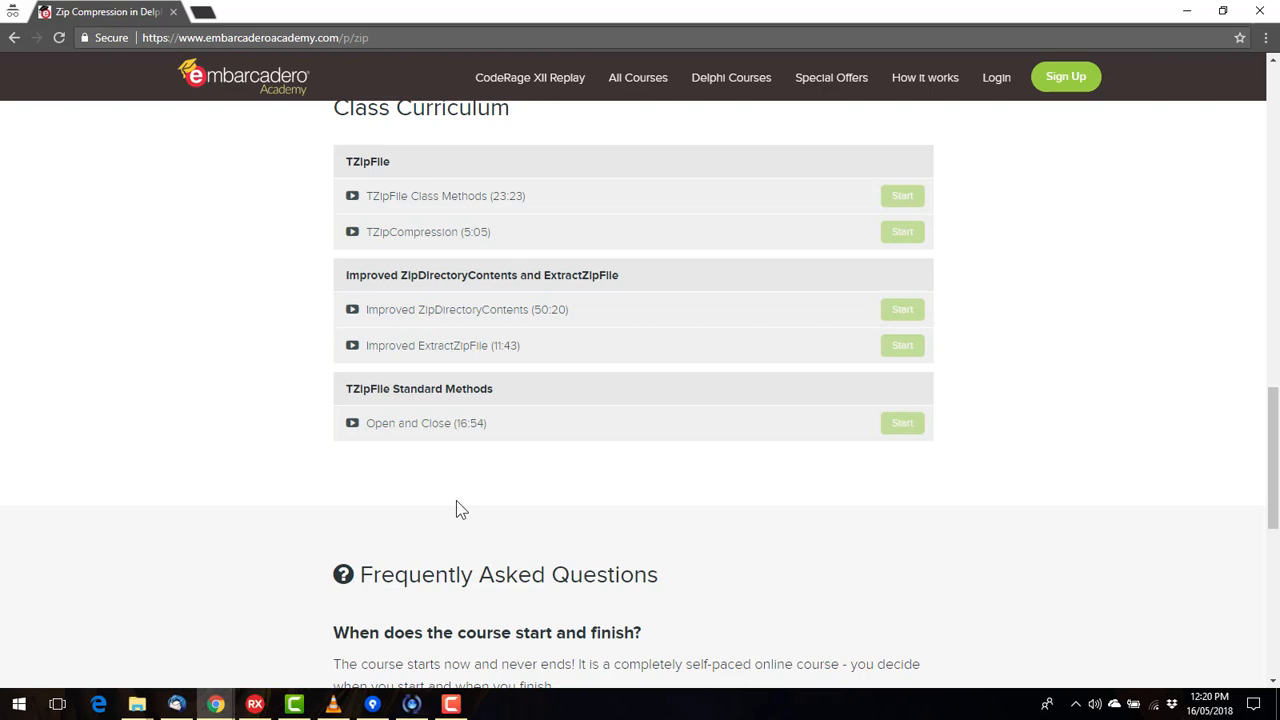
mouse_move(511, 497)
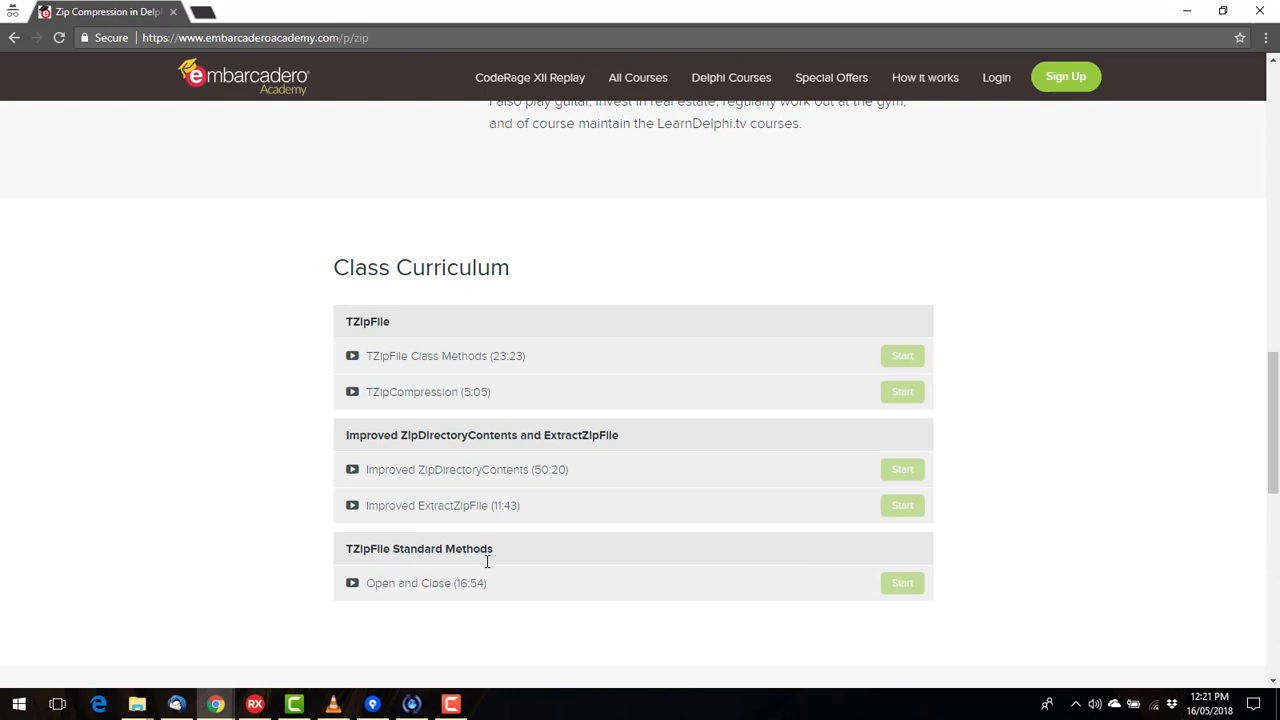
scroll(down, 3)
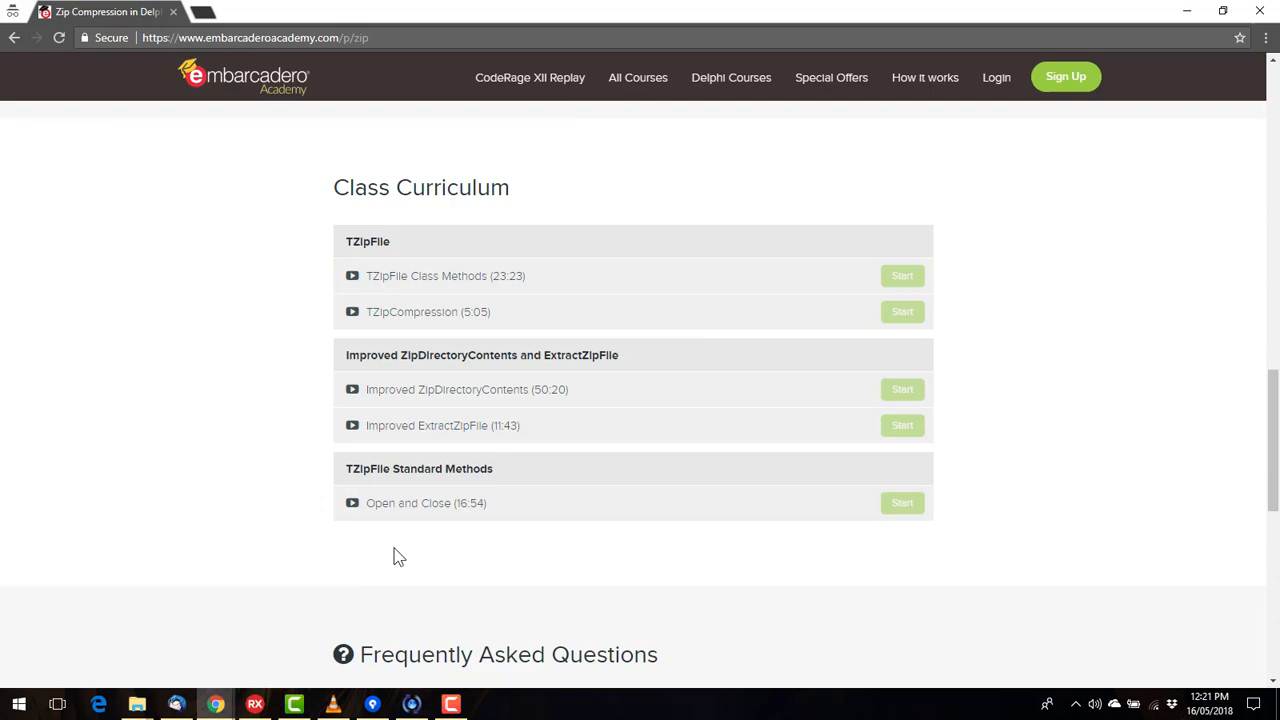
scroll(down, 3)
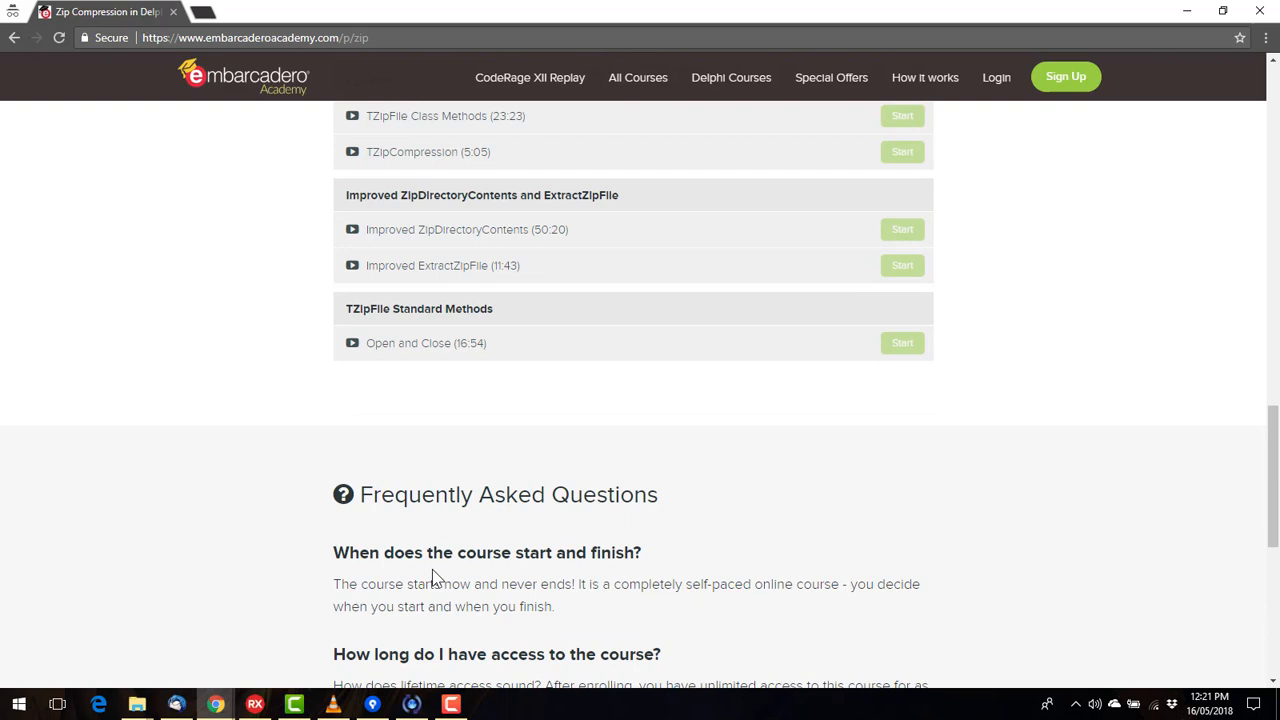
scroll(up, 3)
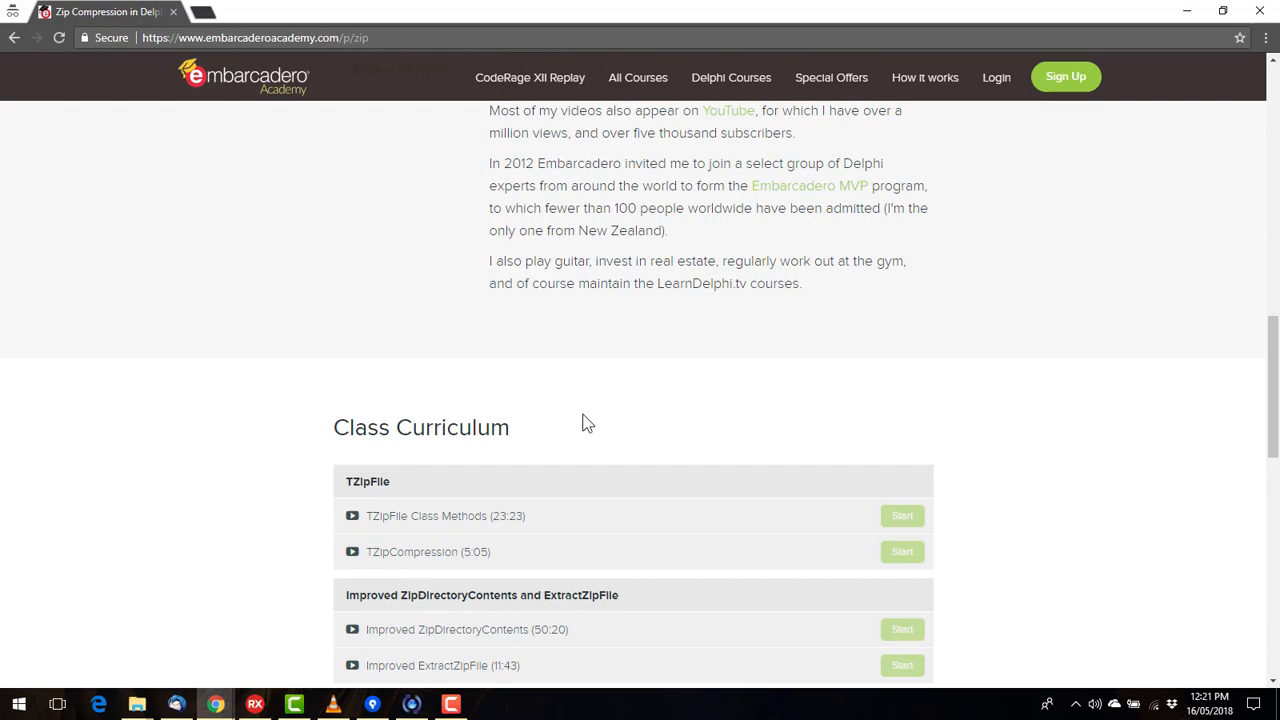
scroll(up, 3)
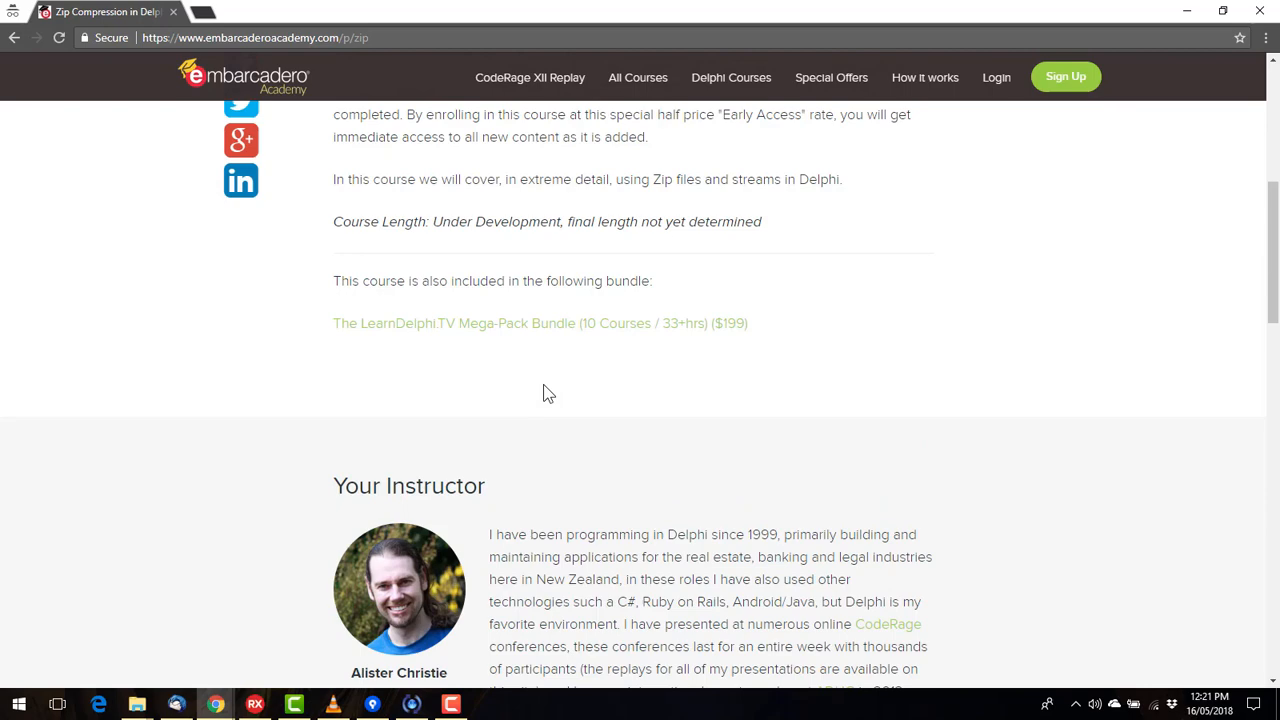
scroll(up, 3)
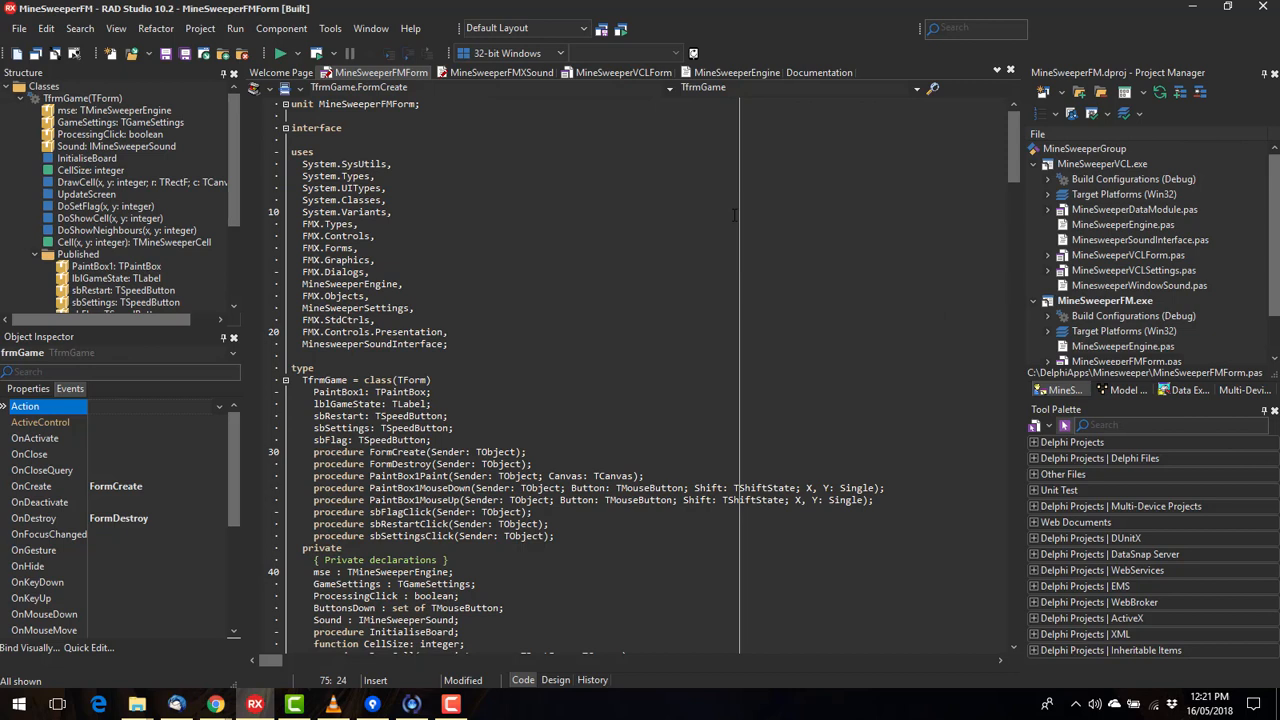
mouse_move(643, 527)
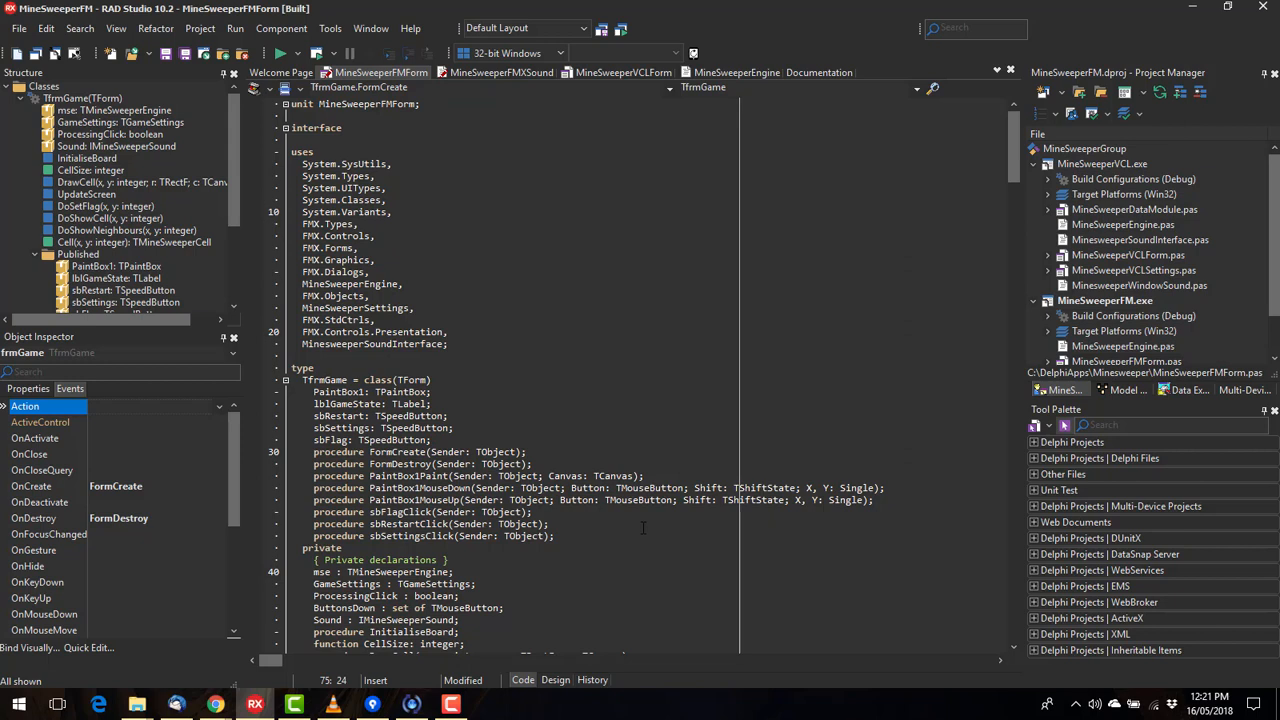
Step: Return to the MineSweeperEngine unit showing TMineSweeperEngine's public and protected methods
scroll(down, 3)
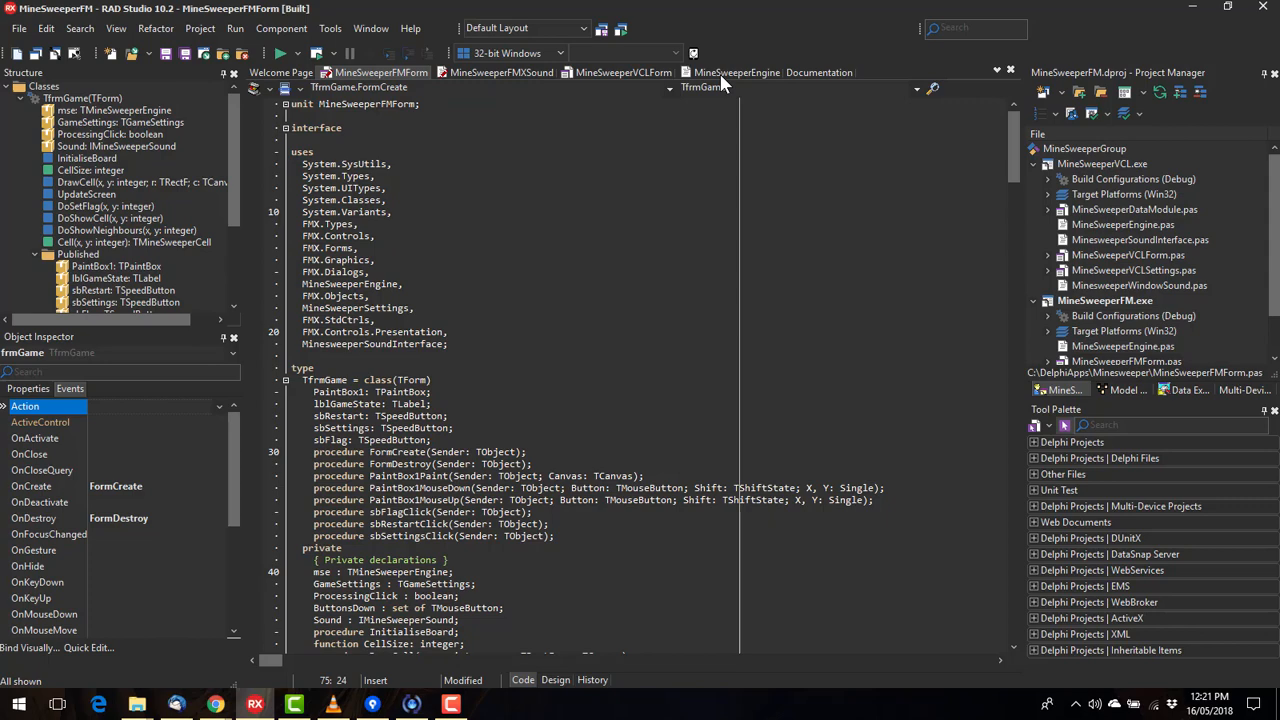
click(737, 72)
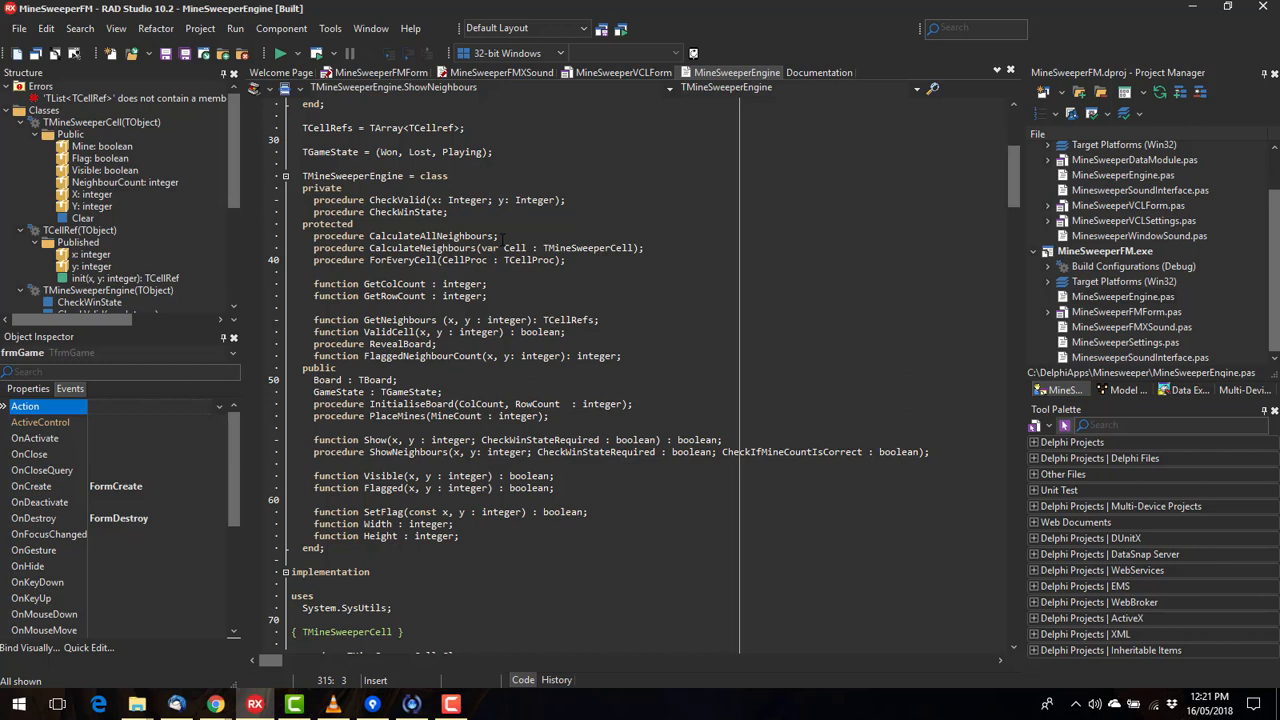